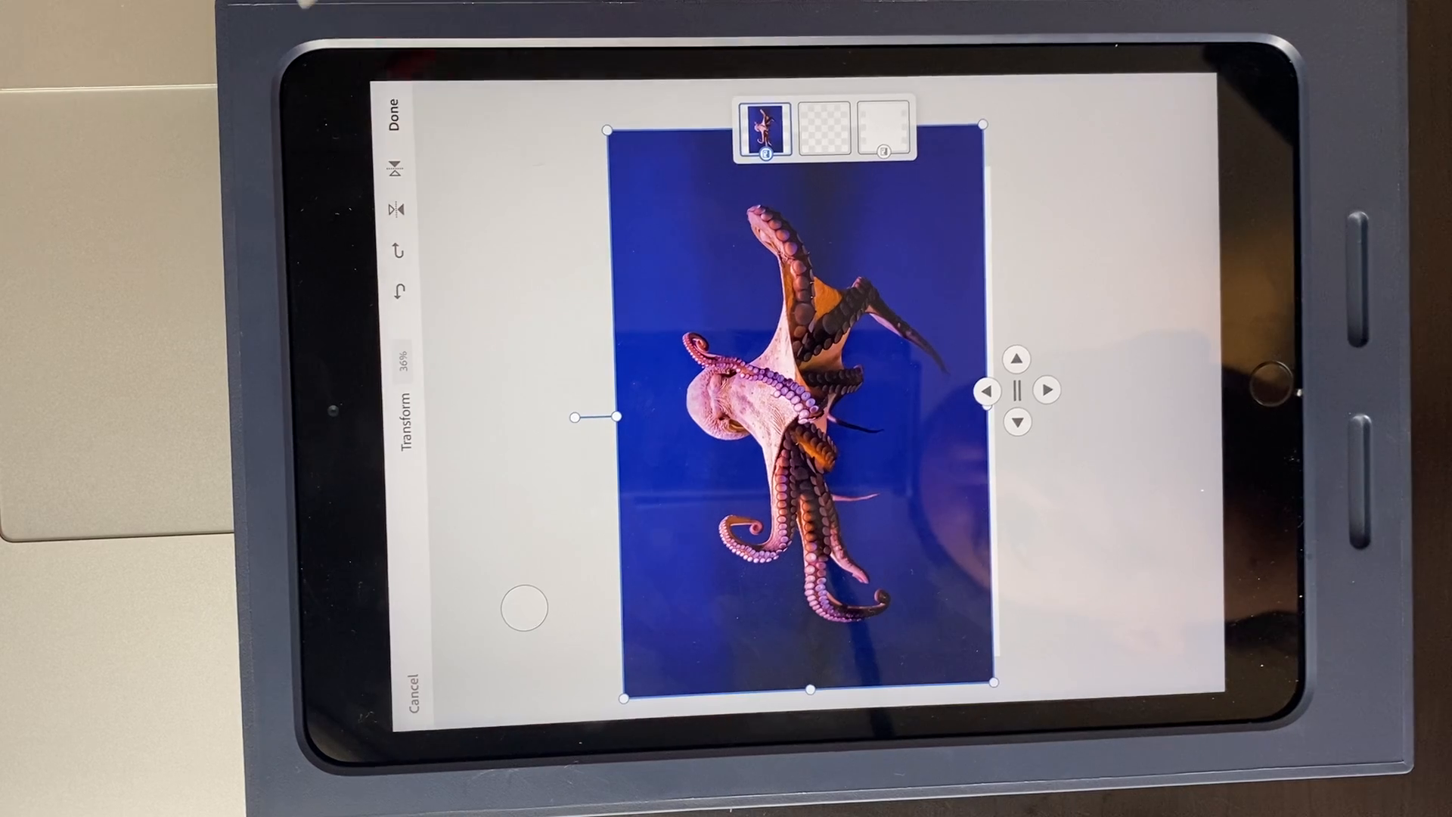
- Commit the imported octopus photo's size and placement with Done
click(401, 120)
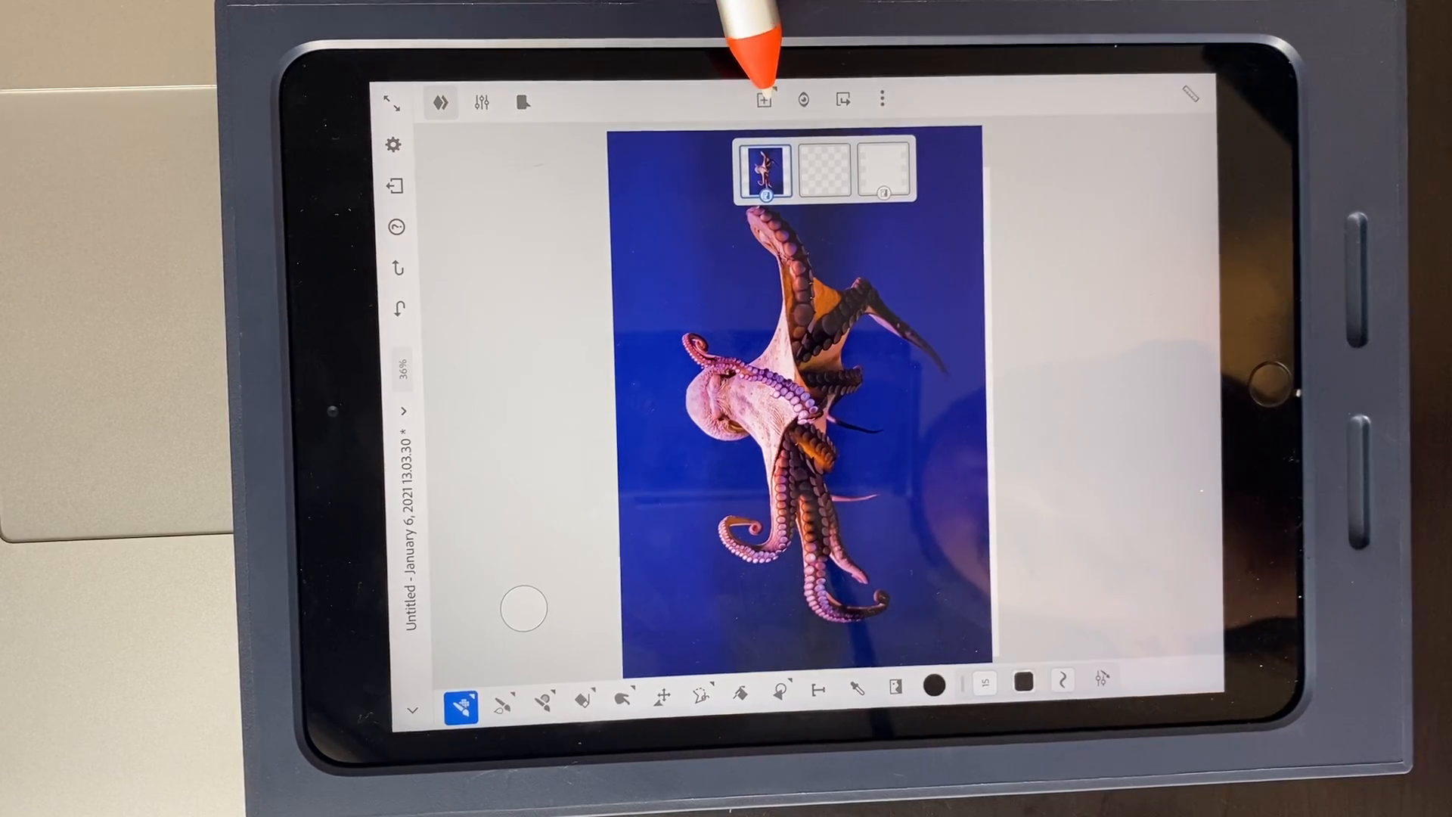
- Add an empty layer above the photo and pick the 5 px Basic taper vector brush
click(763, 99)
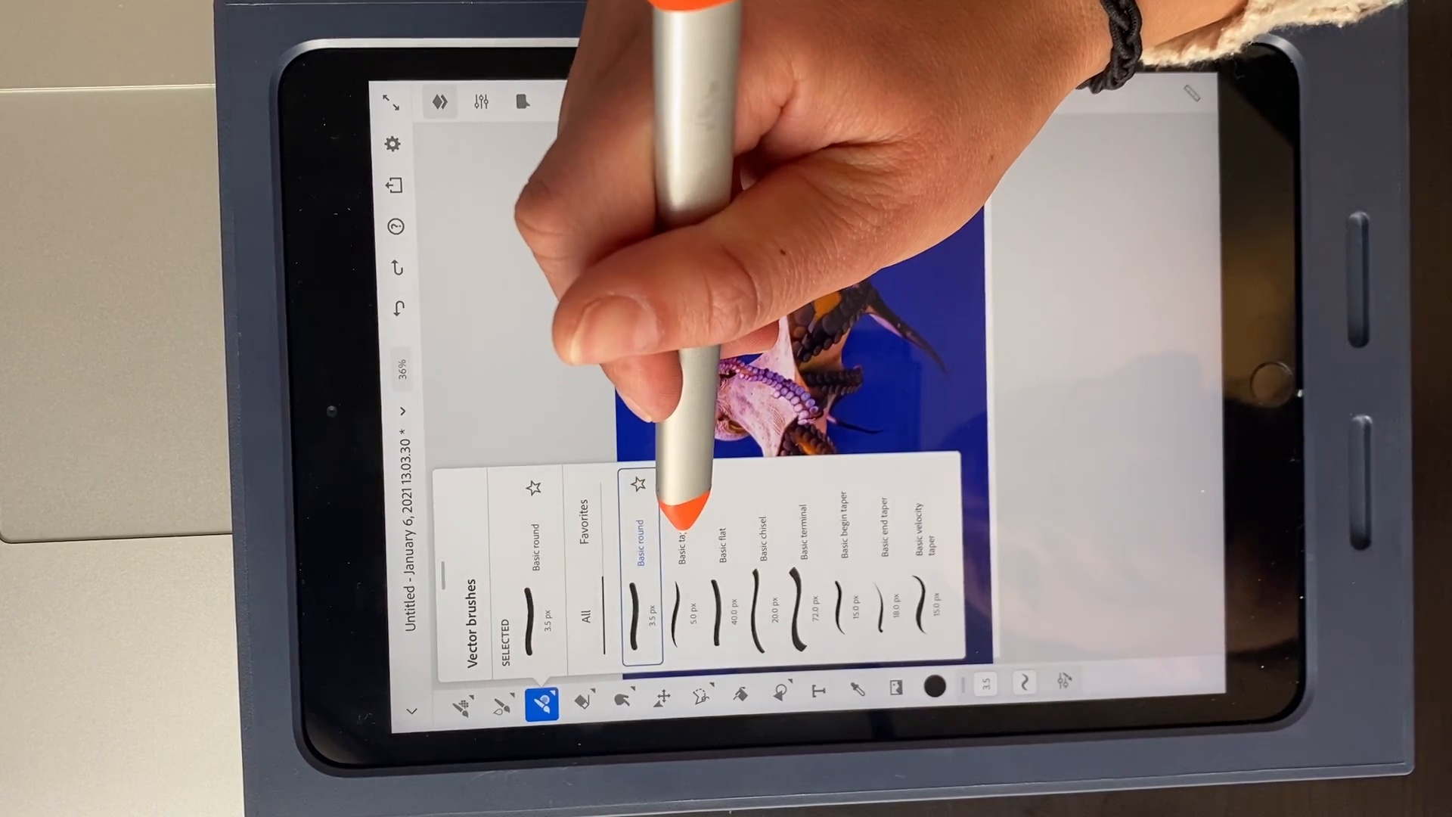
click(681, 556)
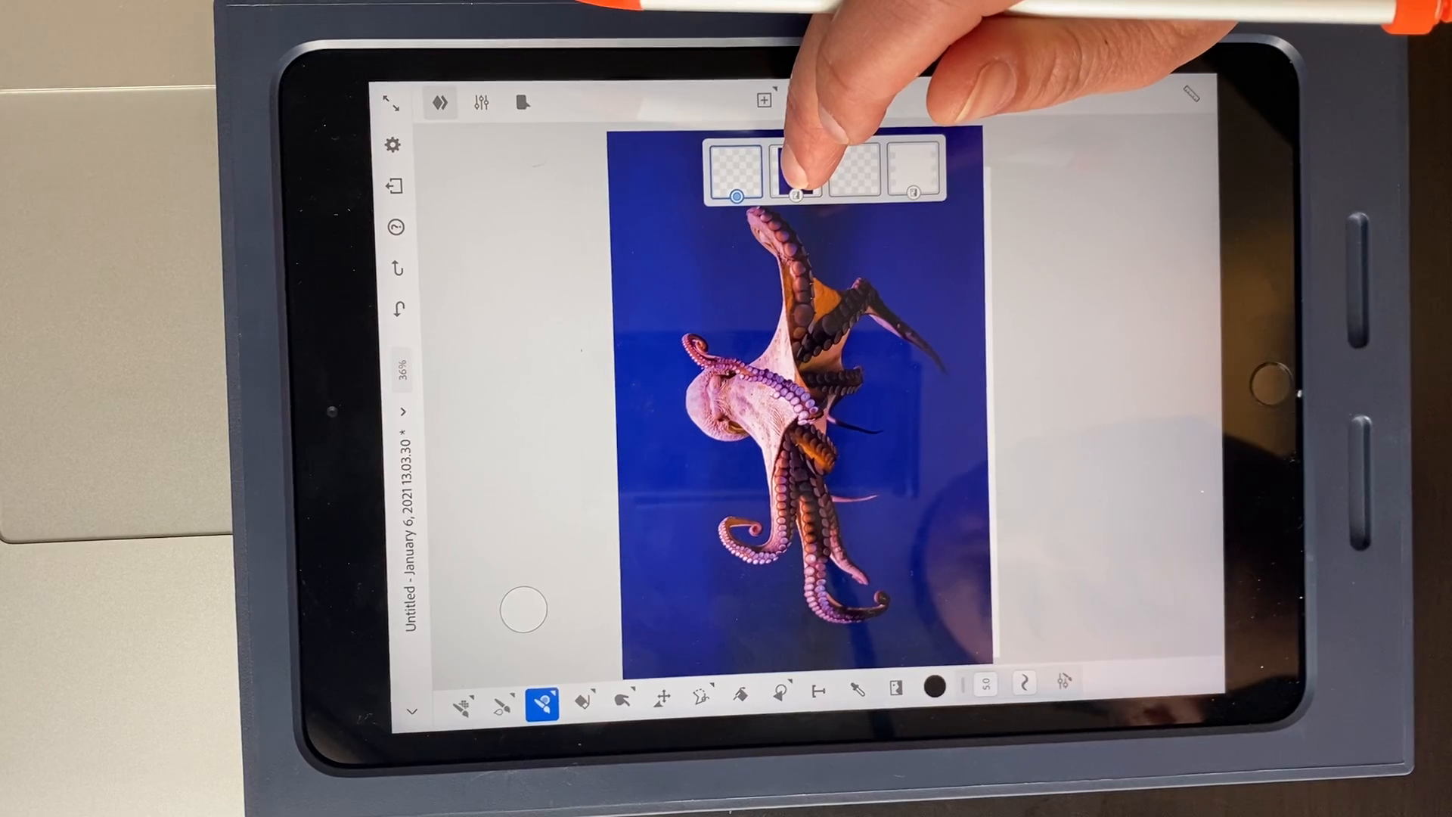
- Lower the octopus photo layer's opacity, then bring up actions for the empty top layer
click(794, 171)
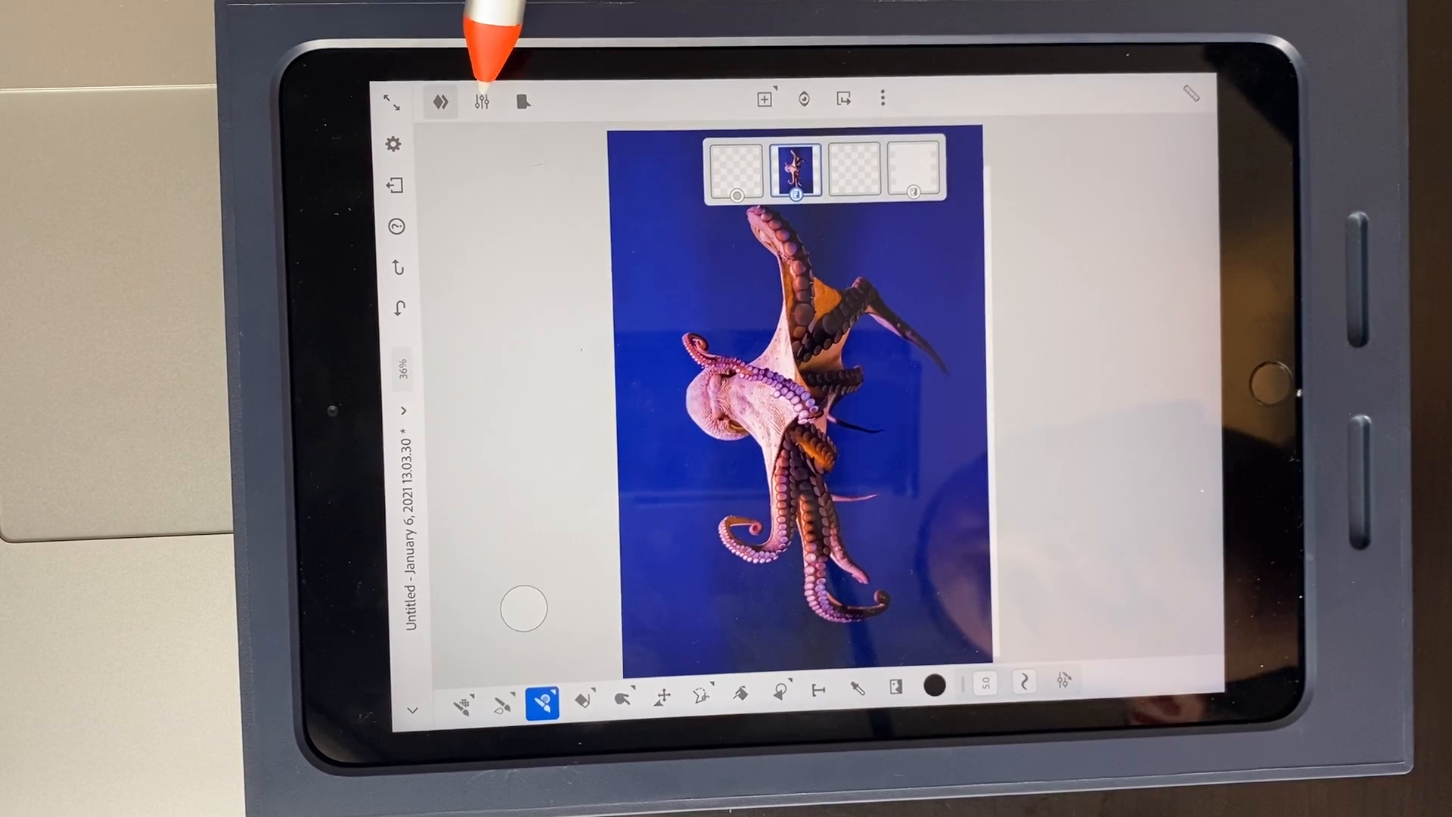
click(795, 172)
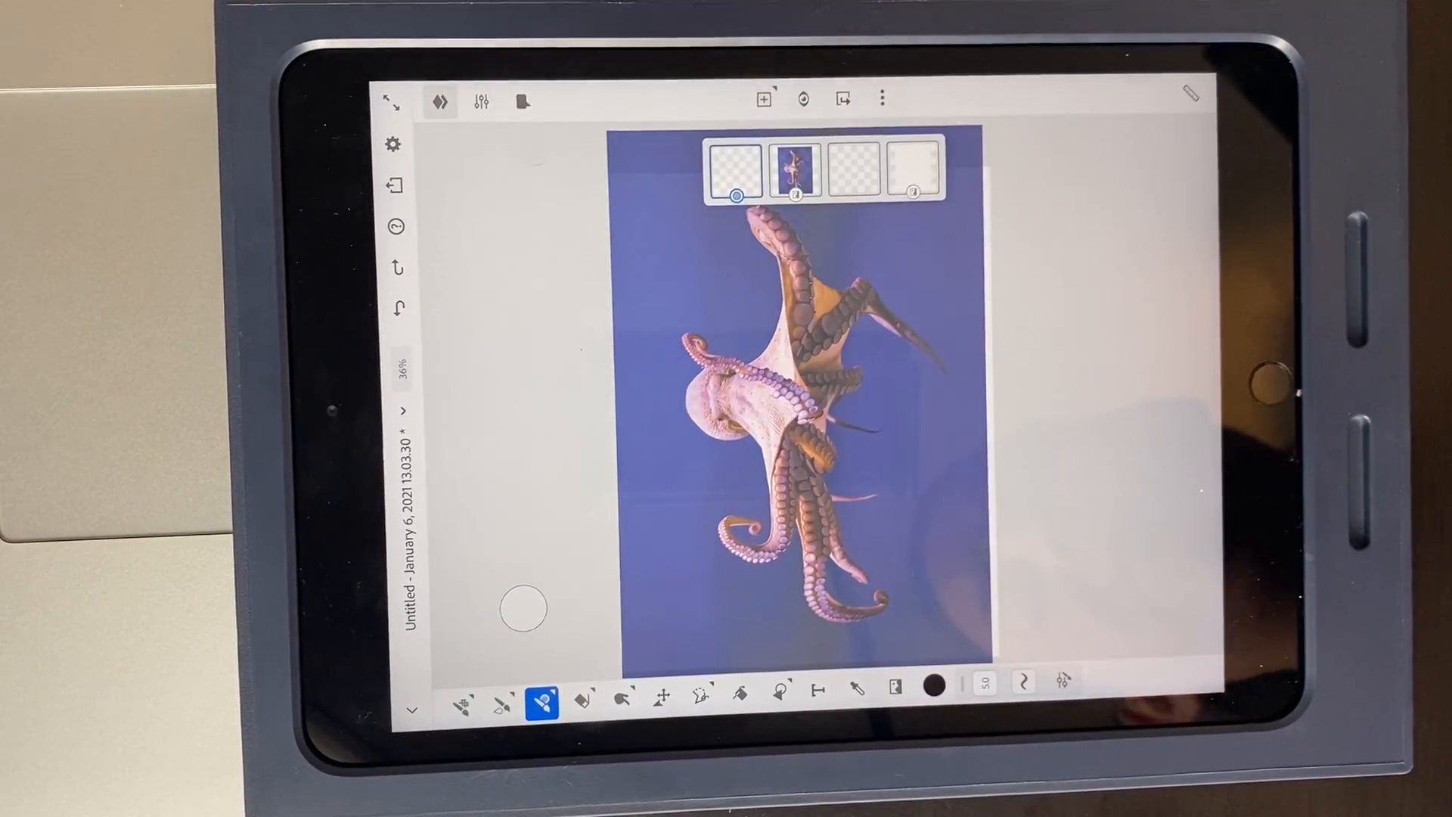
click(734, 172)
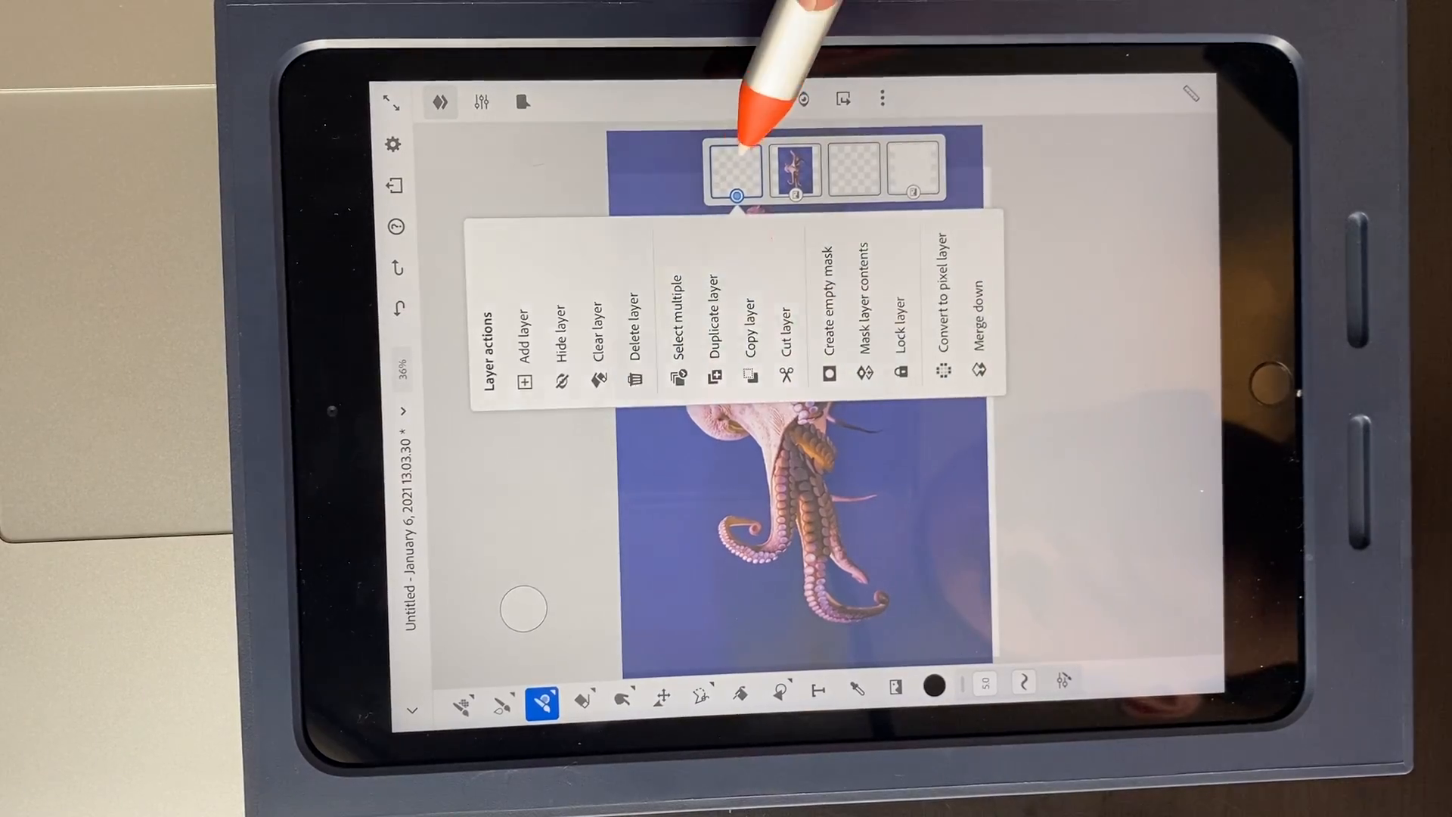